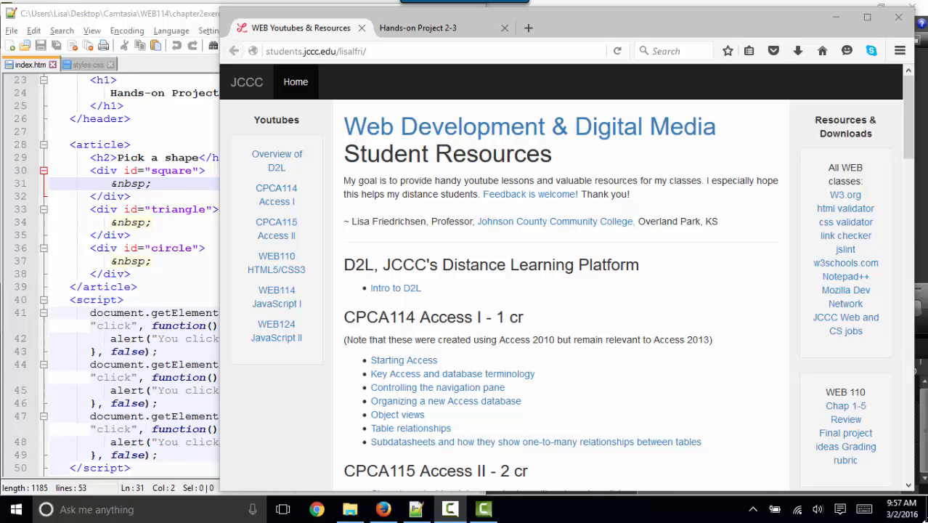
{"action": "mouse_move", "coordinate": [538, 349]}
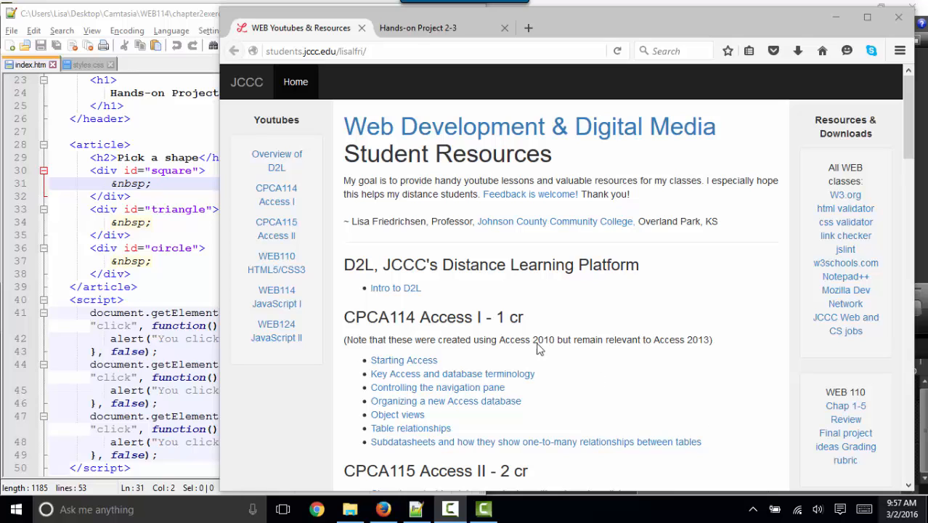
Step: On the Hands-on Project 2-3 page, trigger the triangle's alert message and dismiss it
{"action": "left_click", "coordinate": [418, 28]}
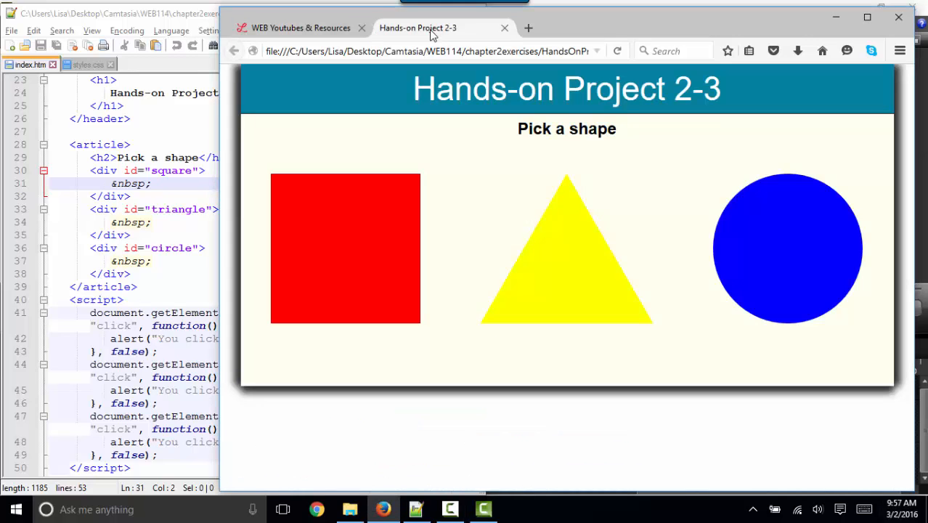
{"action": "left_click", "coordinate": [346, 248]}
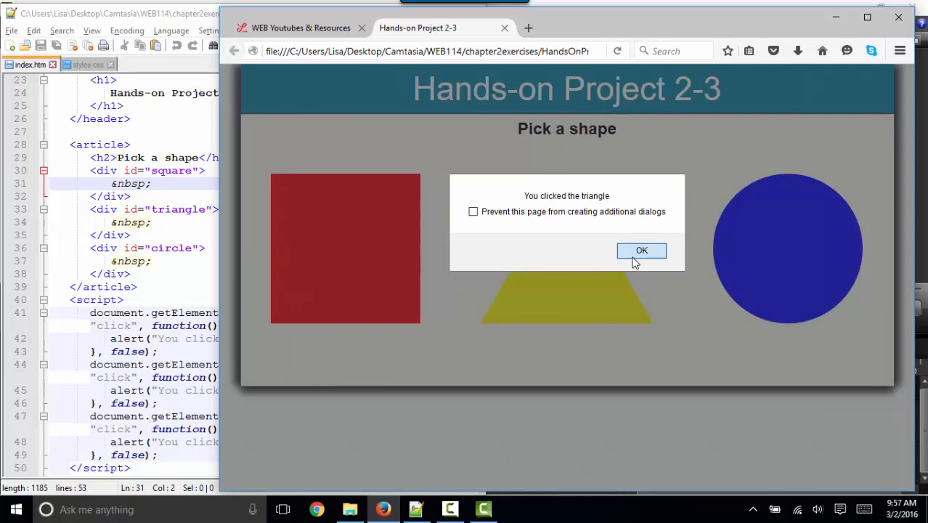
{"action": "left_click", "coordinate": [642, 250]}
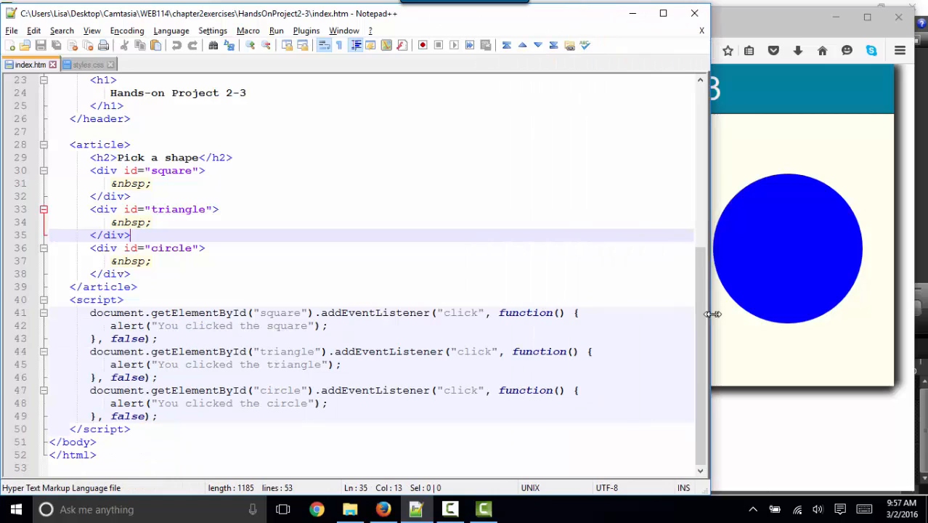
Step: Prefix the circle, triangle and square alert calls in index.htm with window
{"action": "double_click", "coordinate": [198, 312]}
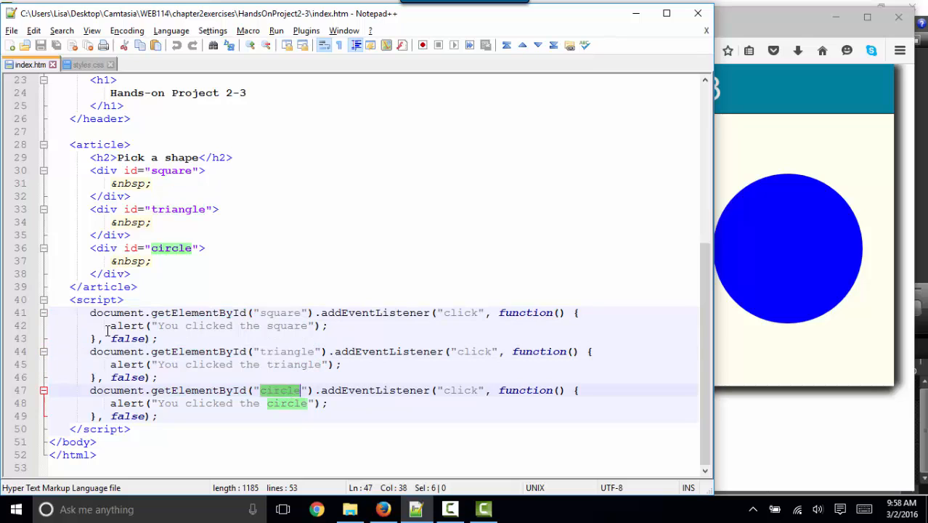
{"action": "type", "text": "windo"}
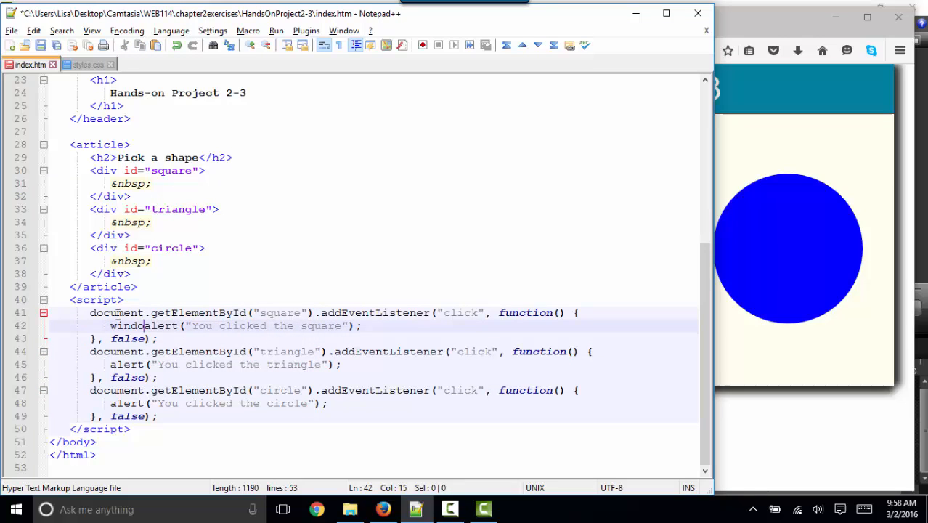
{"action": "type", "text": "window."}
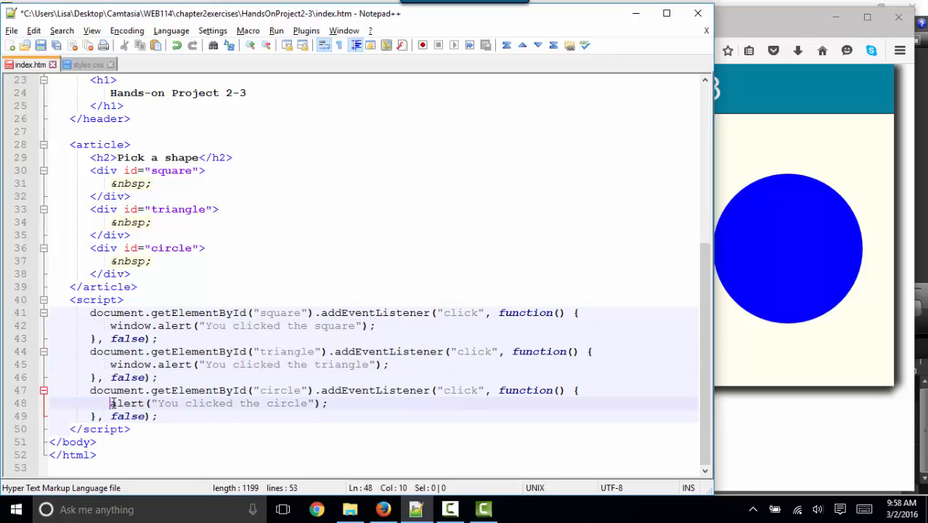
{"action": "type", "text": "window."}
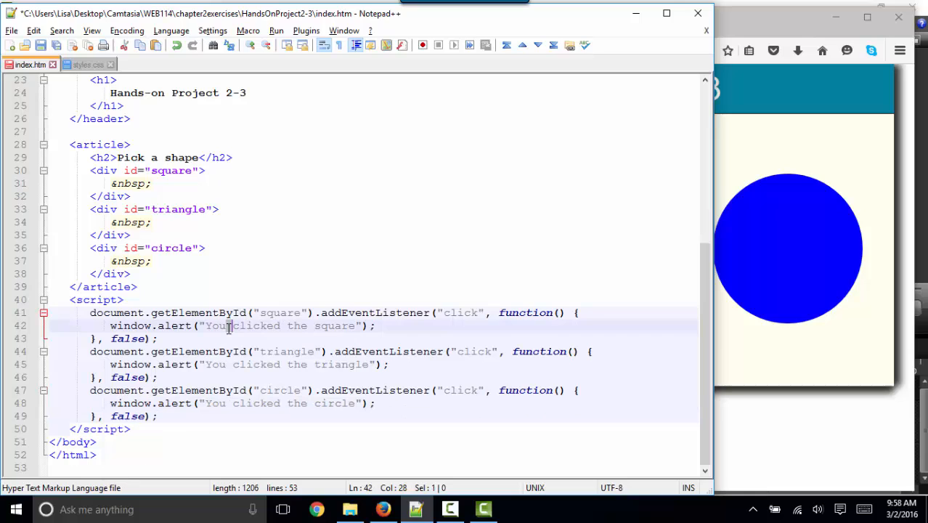
{"action": "double_click", "coordinate": [288, 352]}
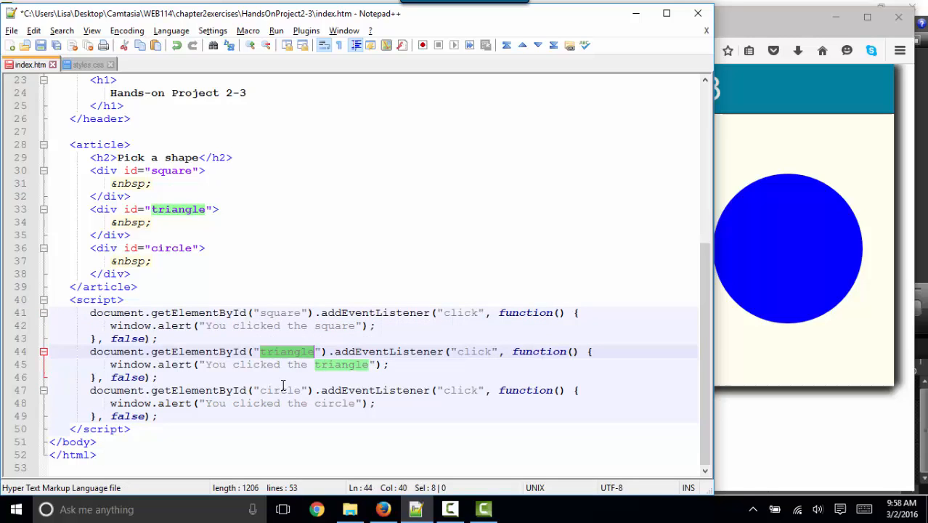
{"action": "double_click", "coordinate": [462, 312]}
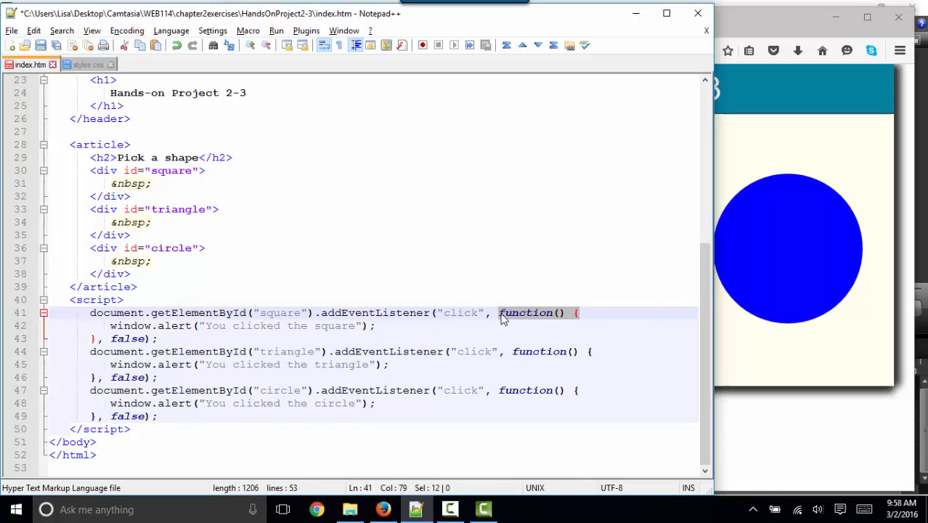
{"action": "mouse_move", "coordinate": [549, 314]}
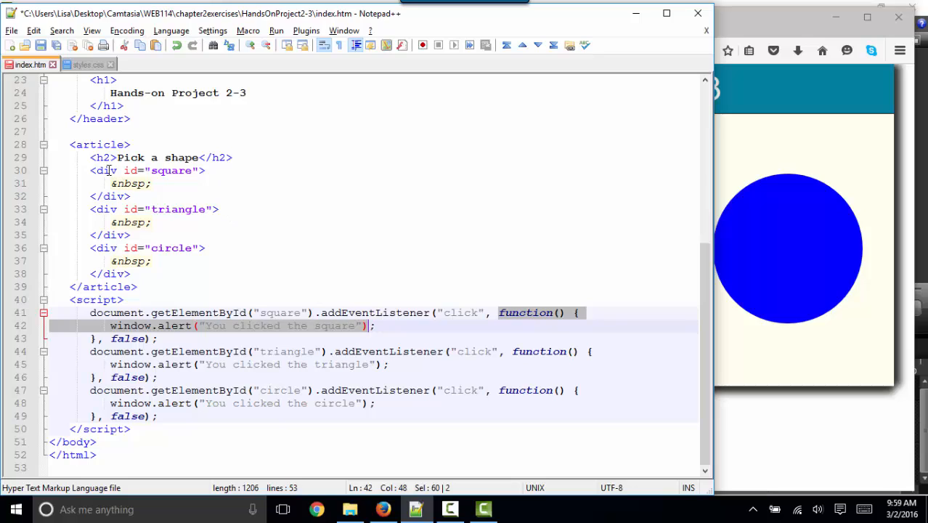
{"action": "left_click", "coordinate": [102, 210]}
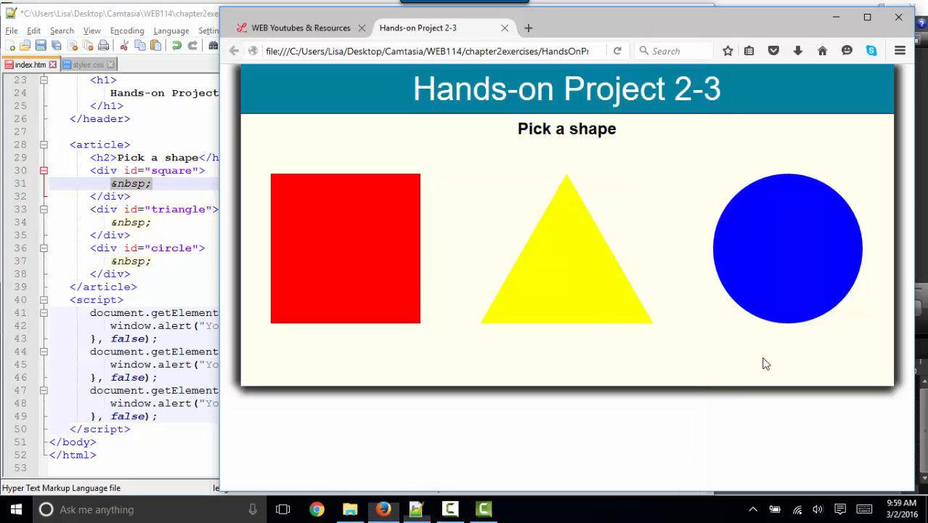
Step: Test the triangle's updated window.alert message and dismiss it
{"action": "left_click", "coordinate": [567, 250]}
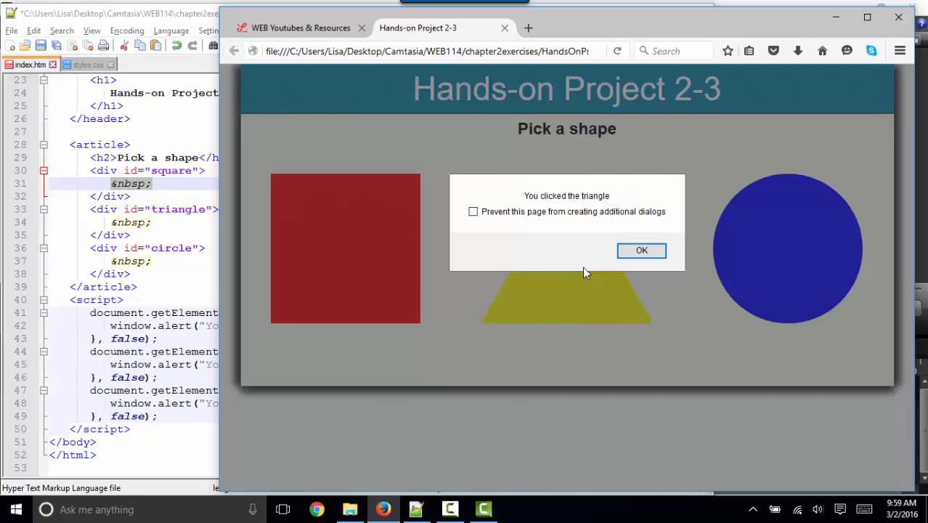
{"action": "left_click", "coordinate": [642, 250]}
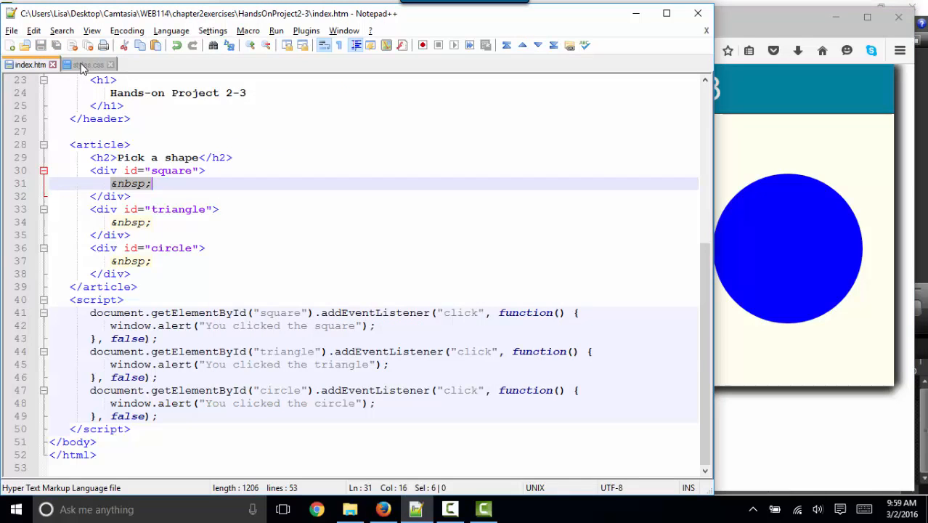
Step: In styles.css, review the first-of-type square, nth-of-type(2) triangle and last-of-type circle rules
{"action": "left_click", "coordinate": [86, 64]}
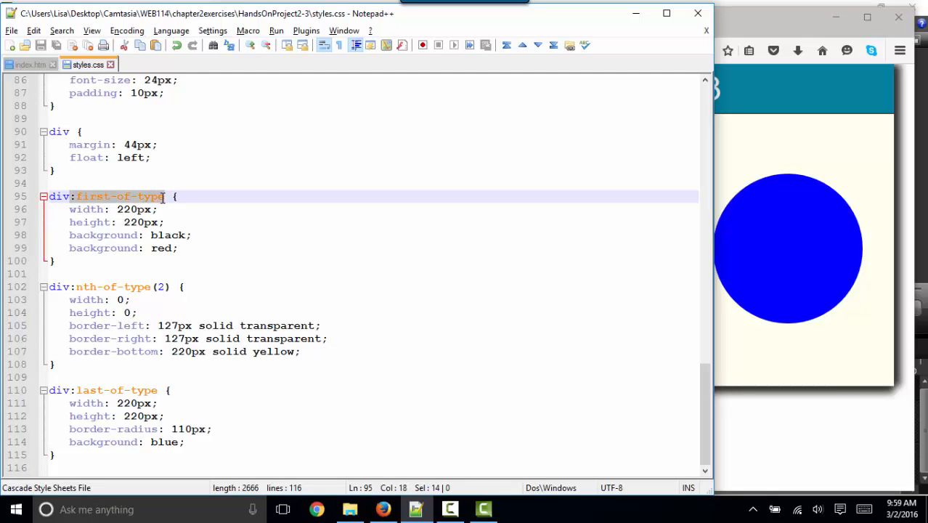
{"action": "left_click", "coordinate": [168, 287]}
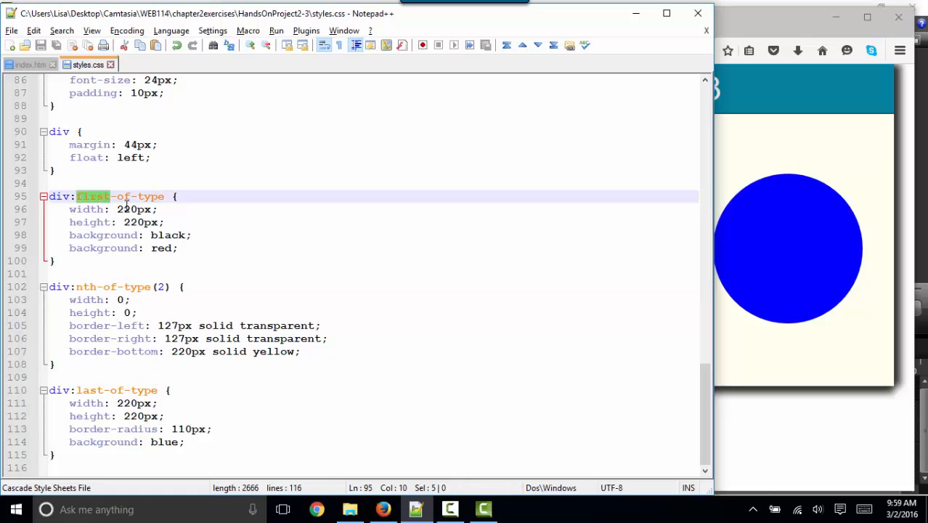
{"action": "left_click_drag", "start_coordinate": [70, 209], "coordinate": [177, 247]}
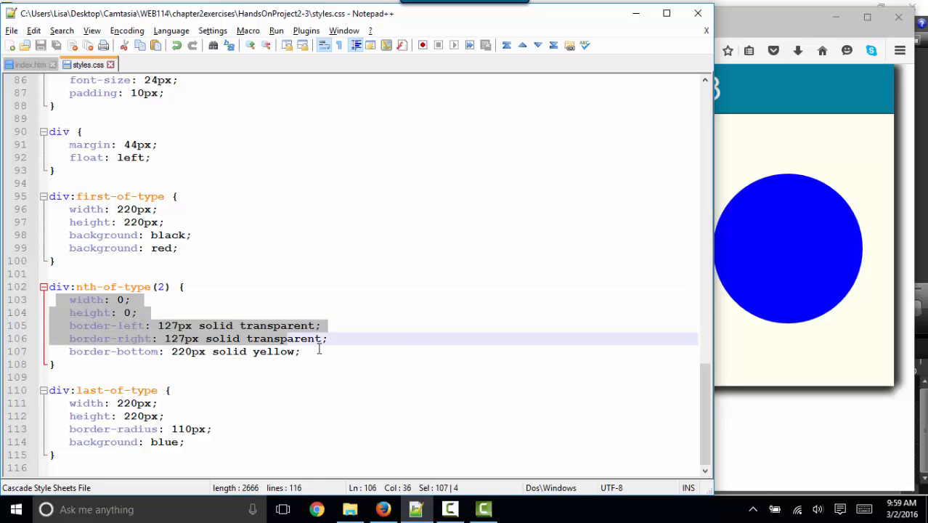
{"action": "left_click", "coordinate": [58, 389]}
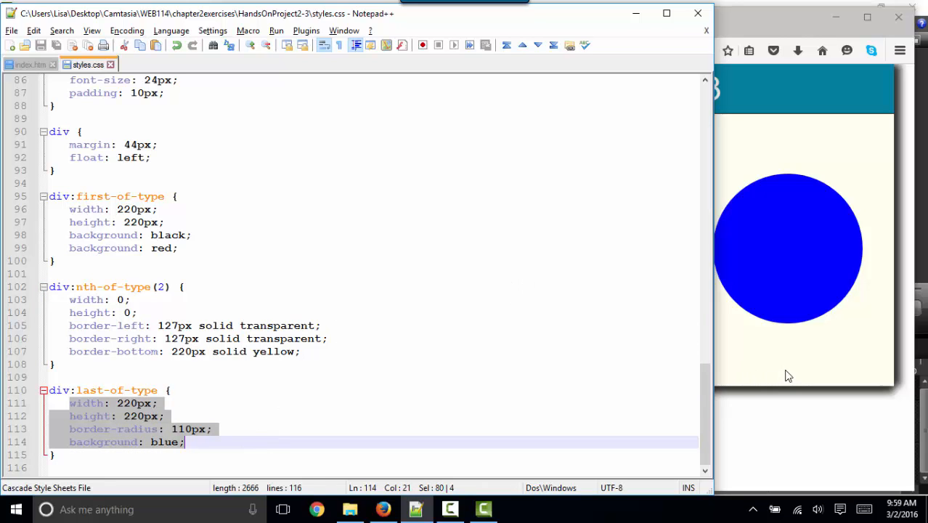
Step: Inspect the triangle element in Firefox's developer tools, dismissing the alert it raises
{"action": "right_click", "coordinate": [485, 260]}
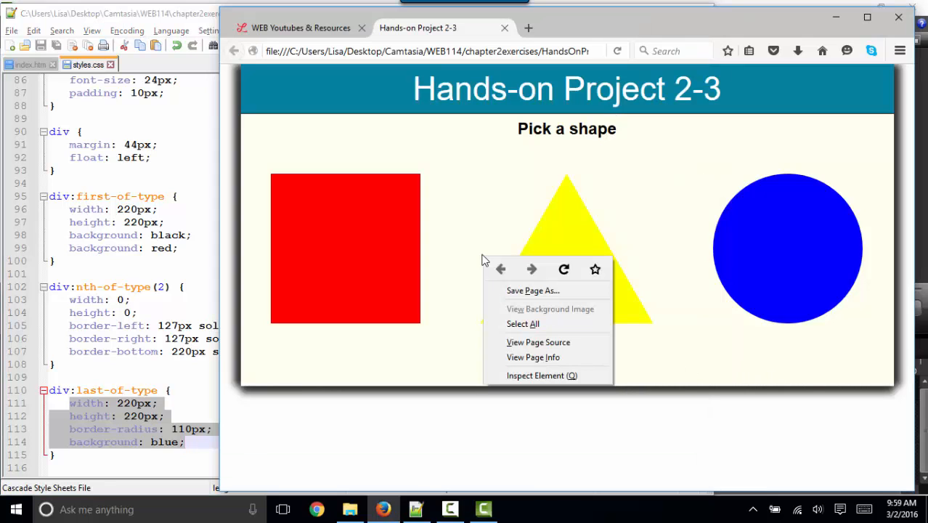
{"action": "mouse_move", "coordinate": [534, 375]}
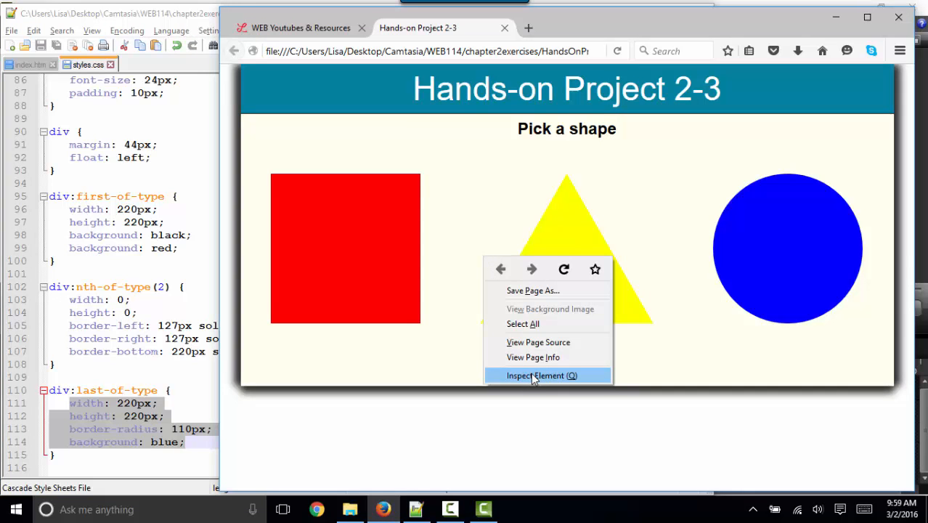
{"action": "left_click", "coordinate": [540, 374]}
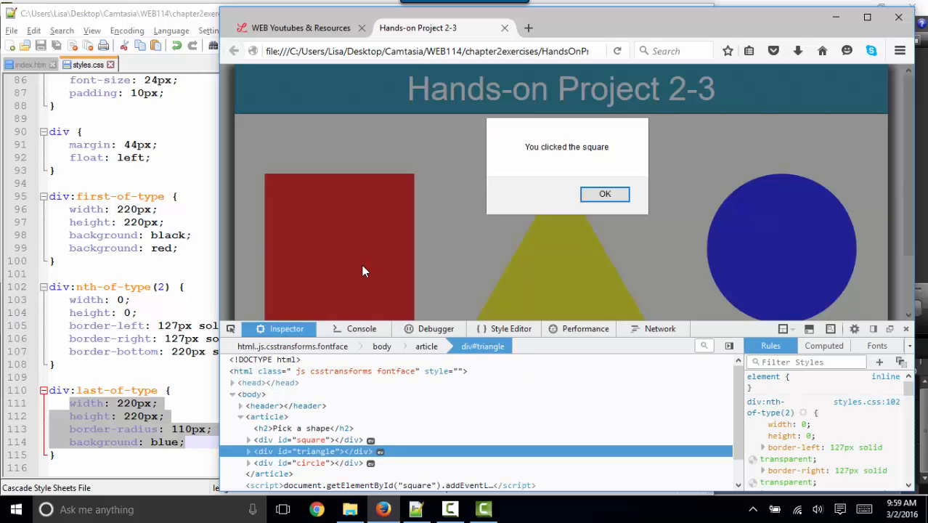
{"action": "left_click", "coordinate": [604, 194]}
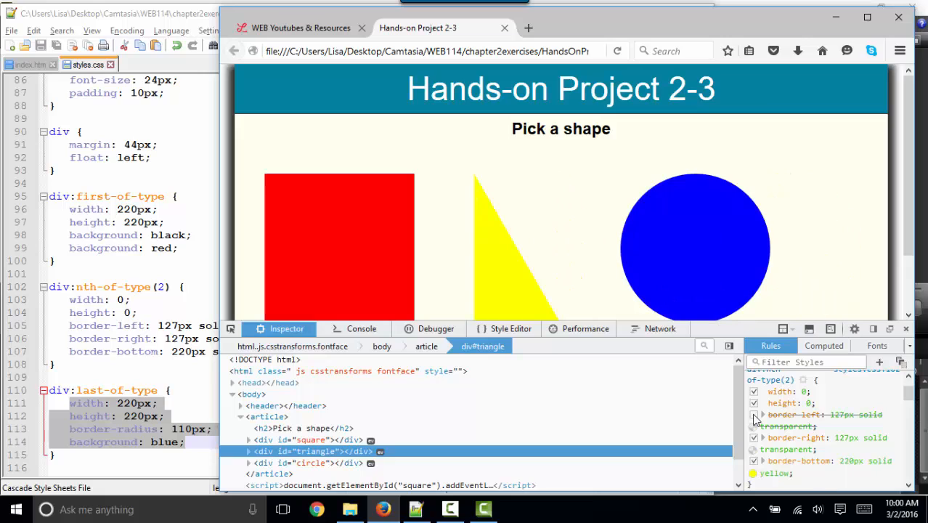
Step: Restore the triangle's border-left and toggle its border-right declaration in the Rules panel
{"action": "left_click", "coordinate": [754, 416]}
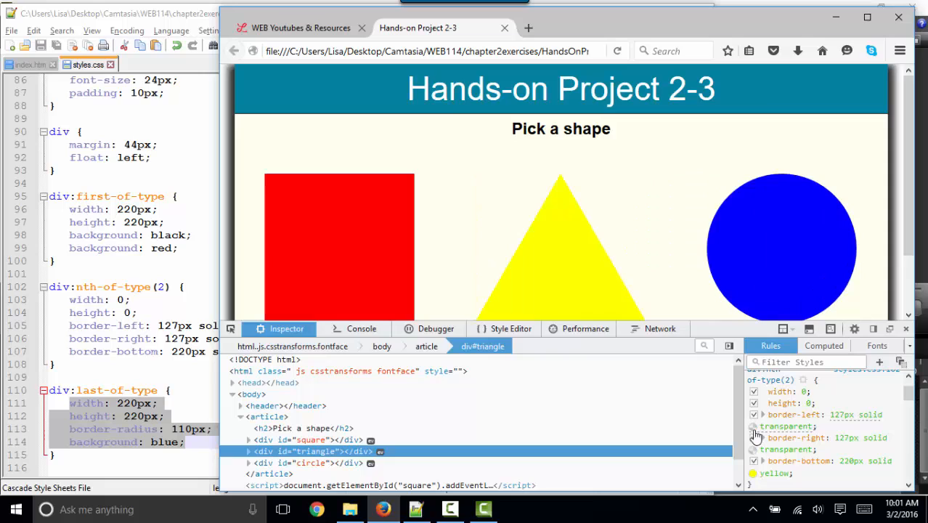
{"action": "left_click", "coordinate": [753, 437]}
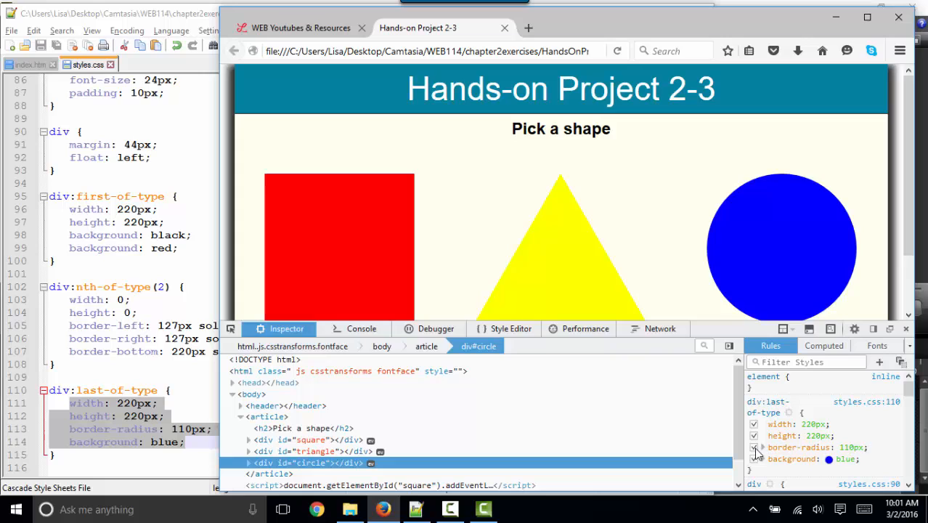
Step: Toggle the circle's border-radius off and on, then edit its background value to green
{"action": "left_click", "coordinate": [754, 447]}
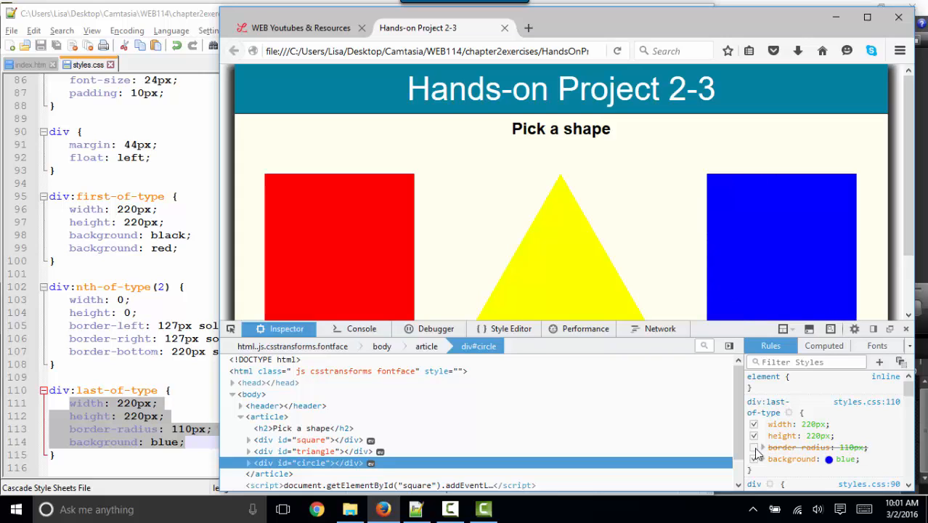
{"action": "left_click", "coordinate": [754, 447]}
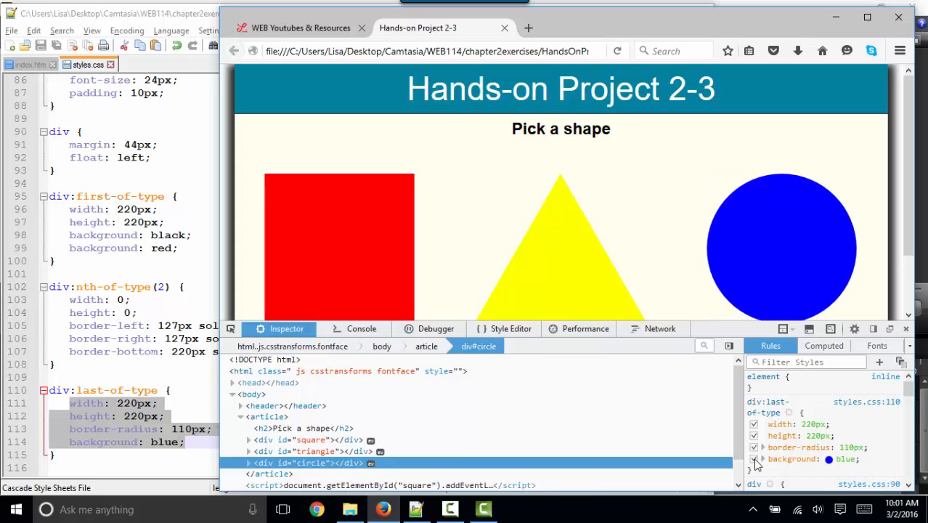
{"action": "double_click", "coordinate": [838, 459]}
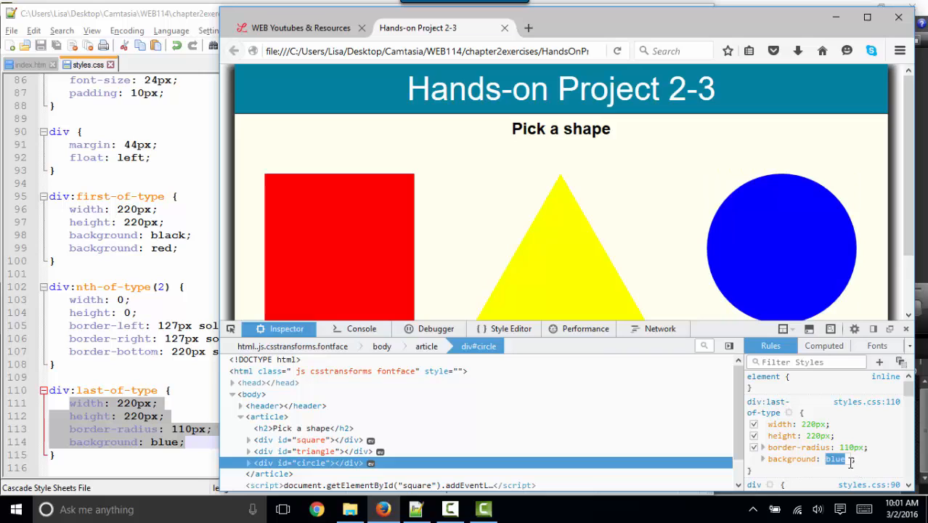
{"action": "type", "text": "green"}
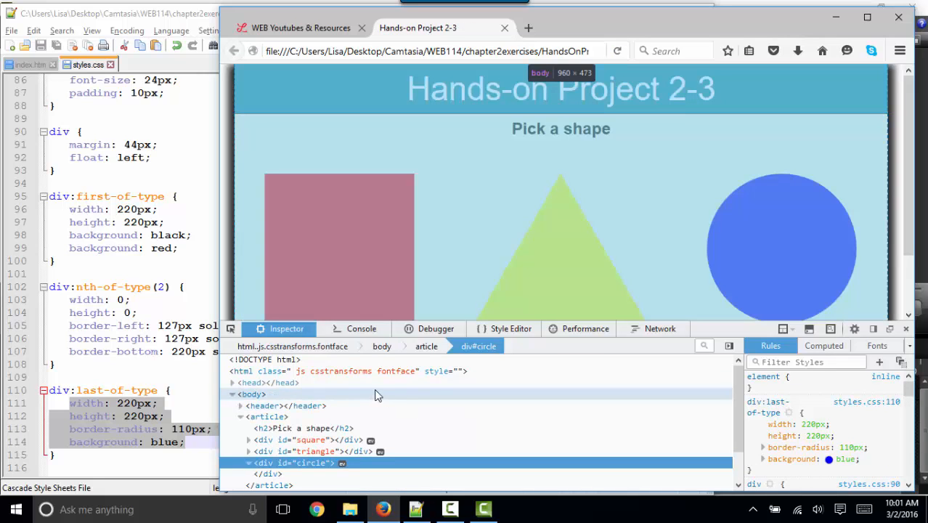
{"action": "mouse_move", "coordinate": [369, 340]}
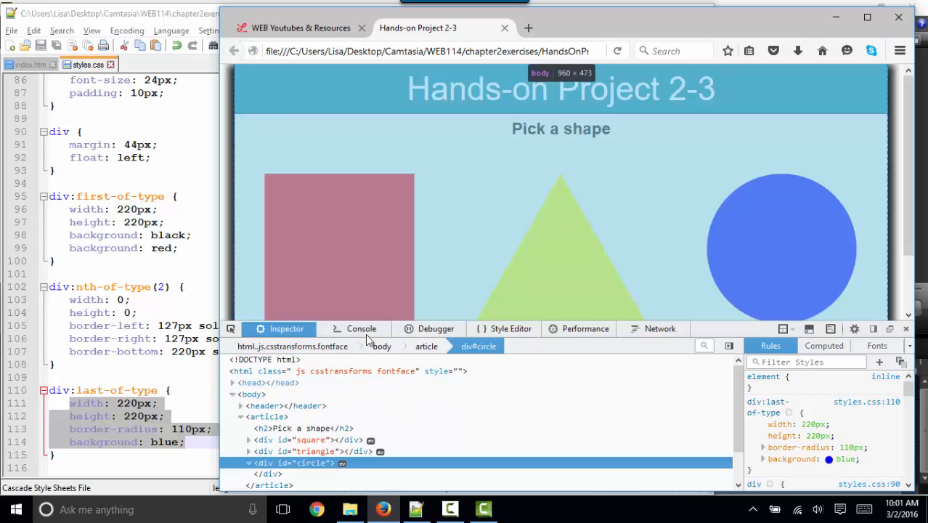
Step: View the Console, then the Debugger listing the index.htm source
{"action": "left_click", "coordinate": [360, 328]}
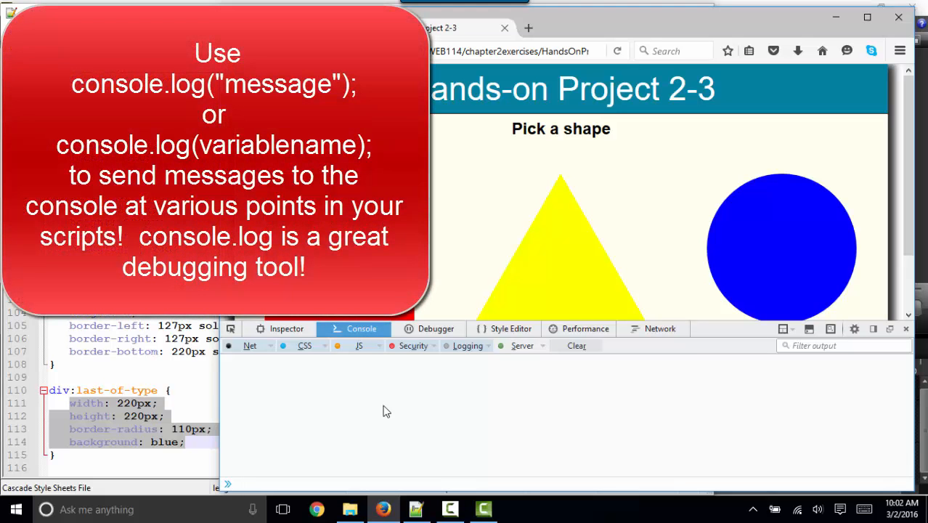
{"action": "left_click", "coordinate": [436, 328]}
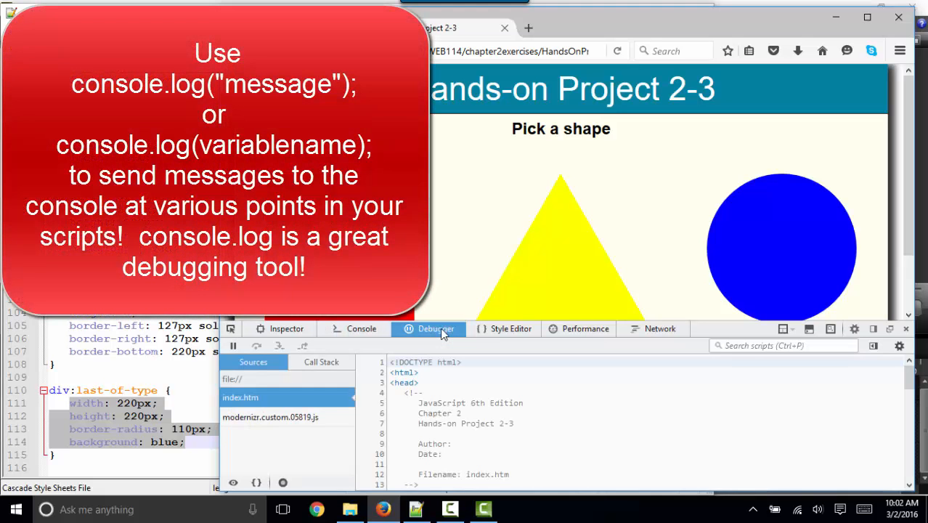